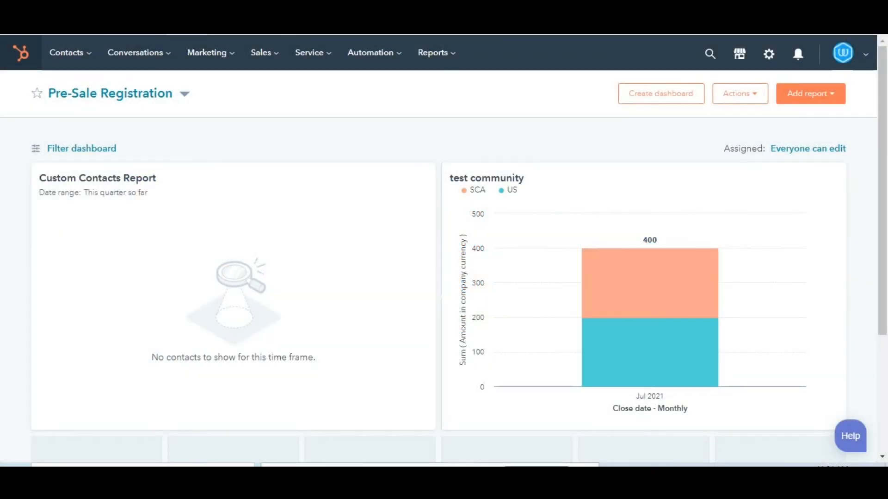
pyautogui.moveTo(66, 52)
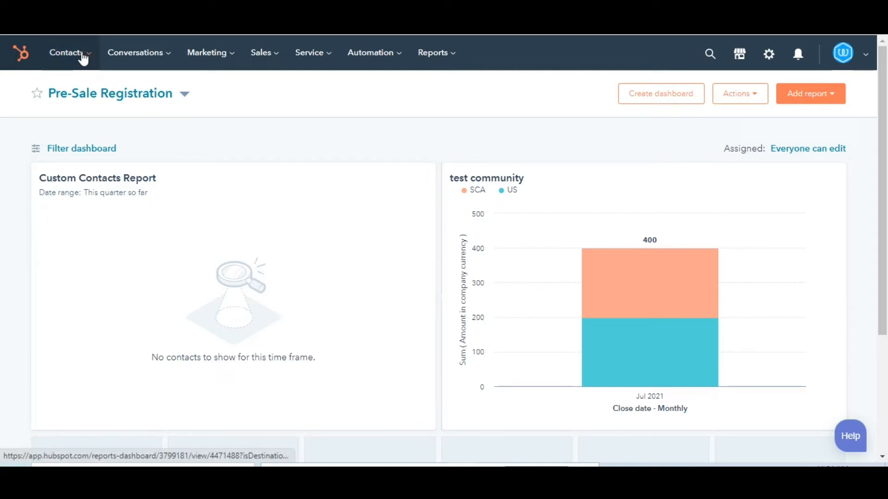
# - Go to the full Contacts list (96 records) and show its Actions menu
pyautogui.click(66, 52)
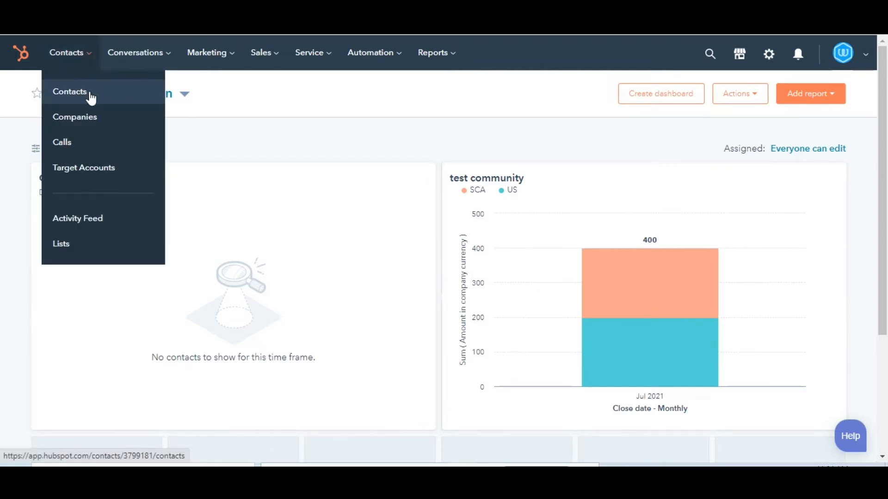
pyautogui.click(70, 92)
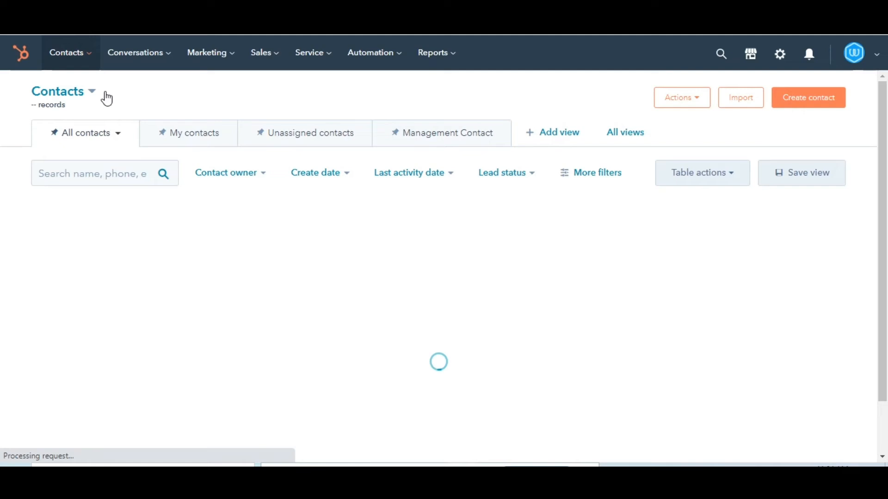
pyautogui.moveTo(702, 101)
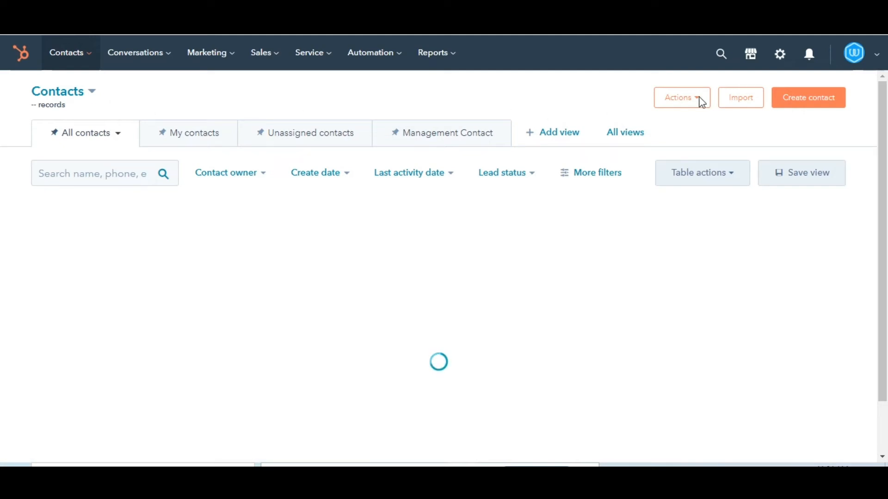
pyautogui.click(681, 97)
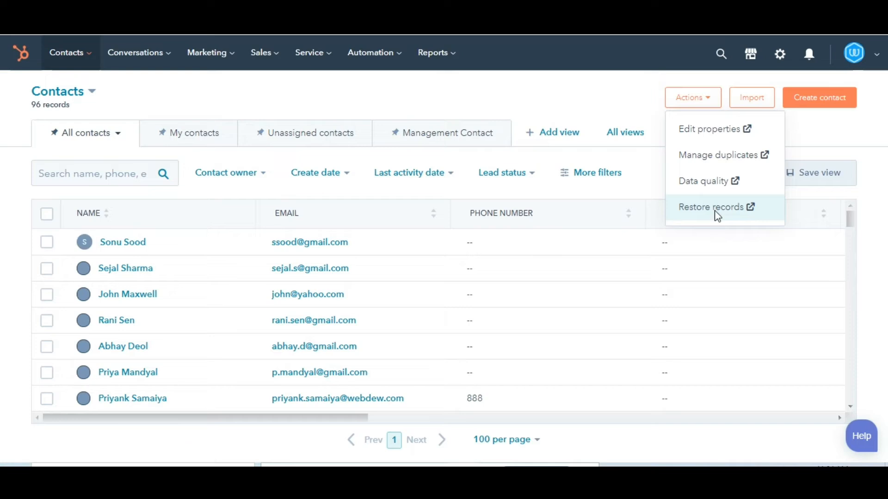
# - In Restore Contacts, select every deleted contact and set the deletion range to 08/28/2021–11/15/2021
pyautogui.click(711, 207)
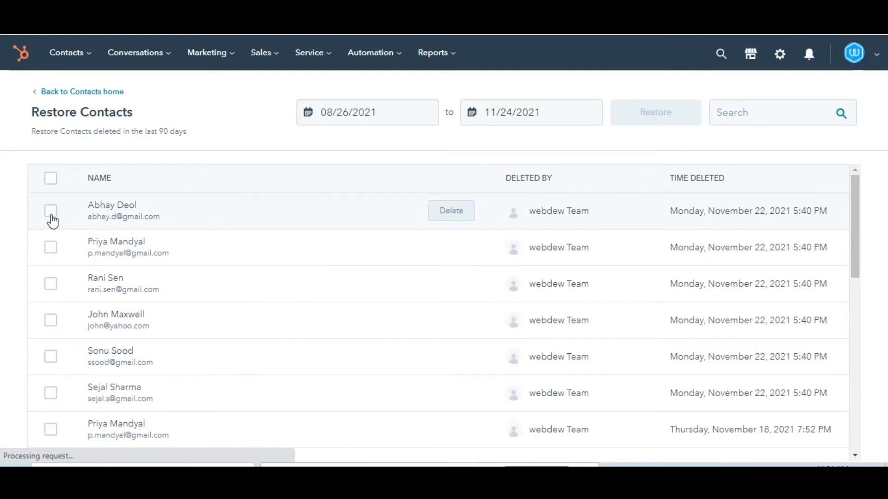
pyautogui.click(50, 246)
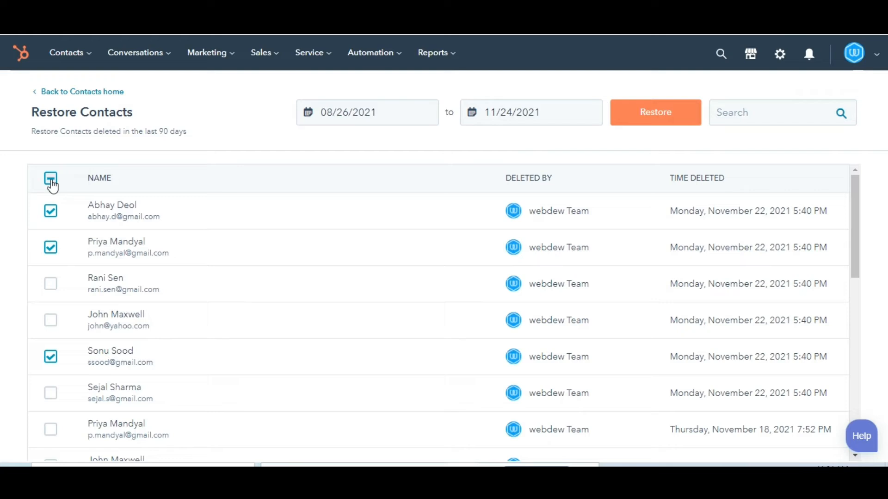
pyautogui.click(50, 178)
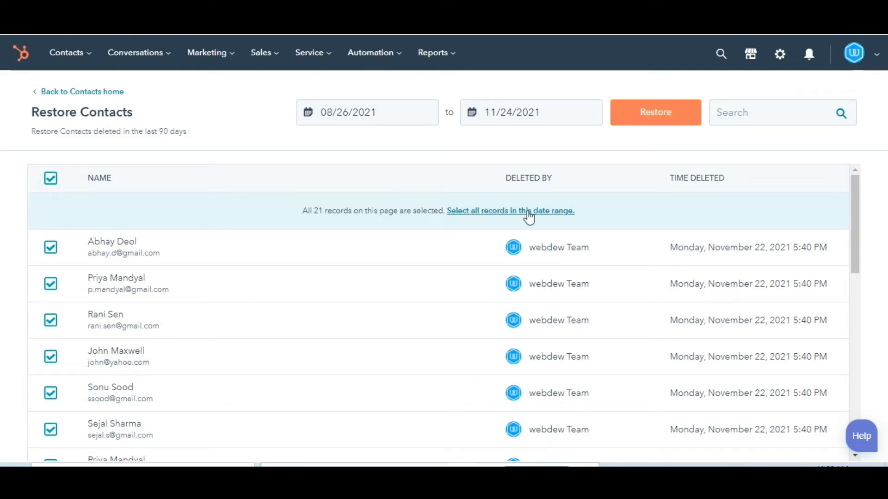
pyautogui.click(367, 112)
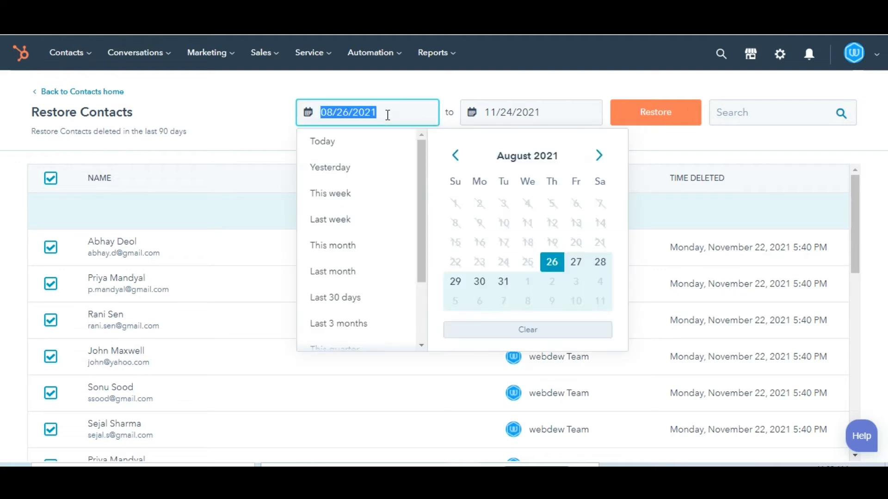
pyautogui.click(530, 112)
pyautogui.write('15')
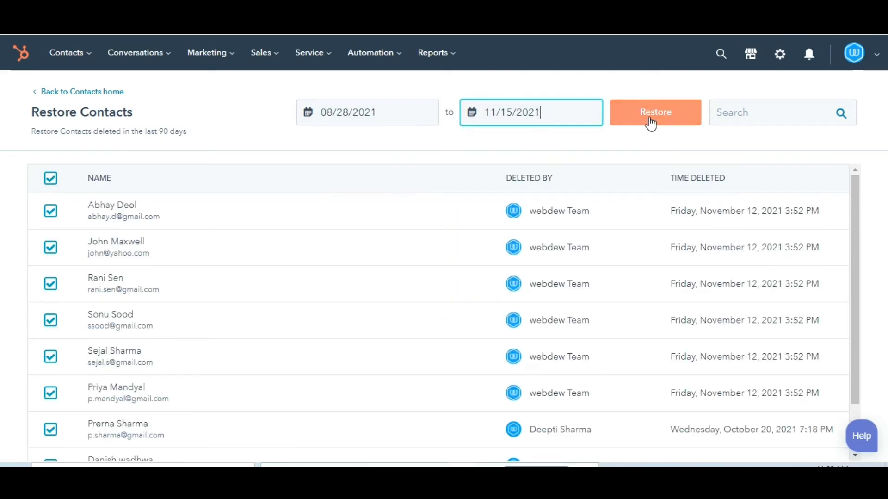
# - Confirm restoring the 21 contacts and dismiss the success message, leaving no records to restore
pyautogui.click(655, 112)
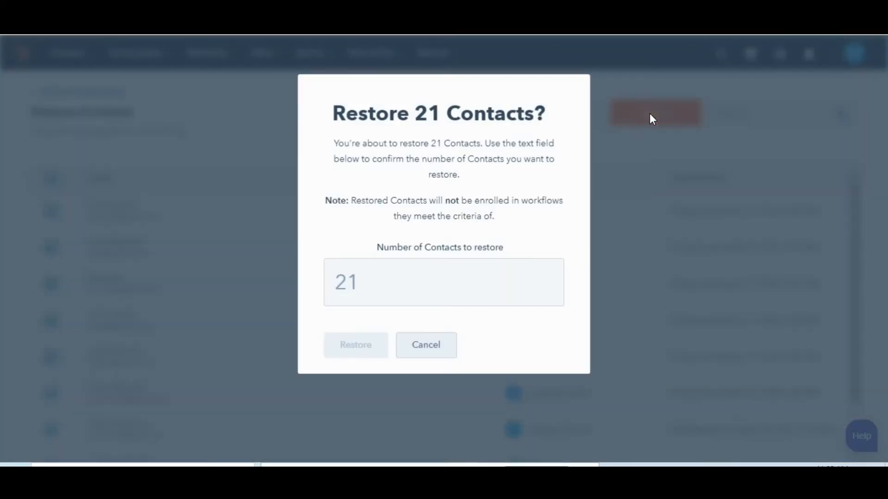
pyautogui.click(443, 281)
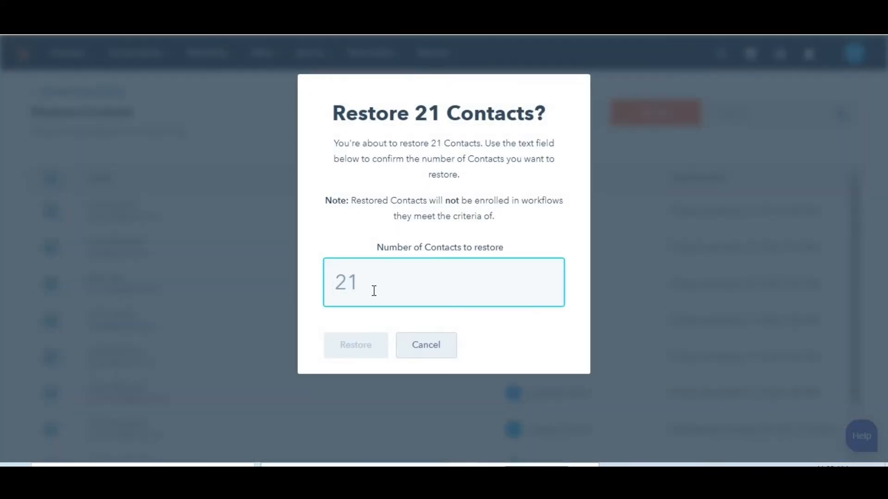
pyautogui.click(356, 344)
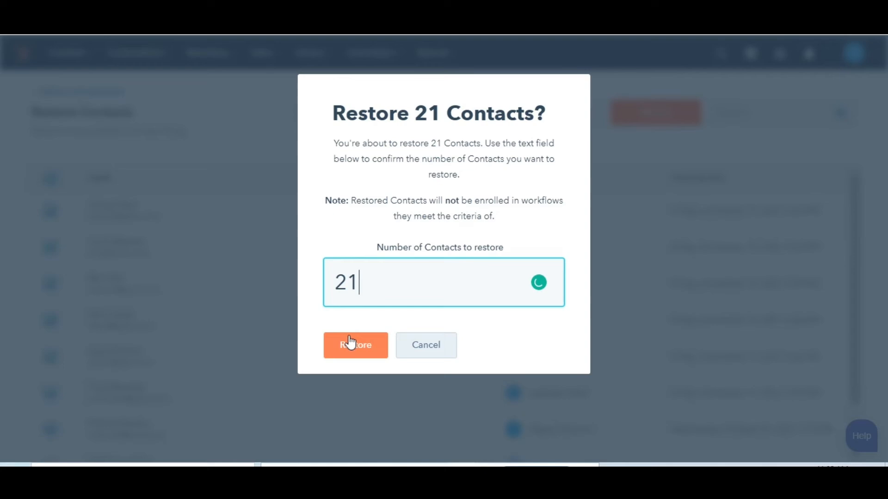
pyautogui.click(355, 345)
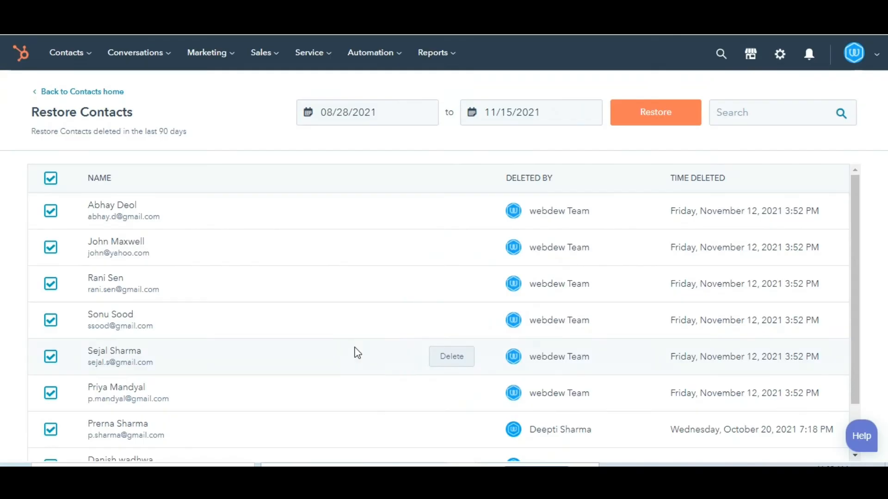
pyautogui.click(655, 112)
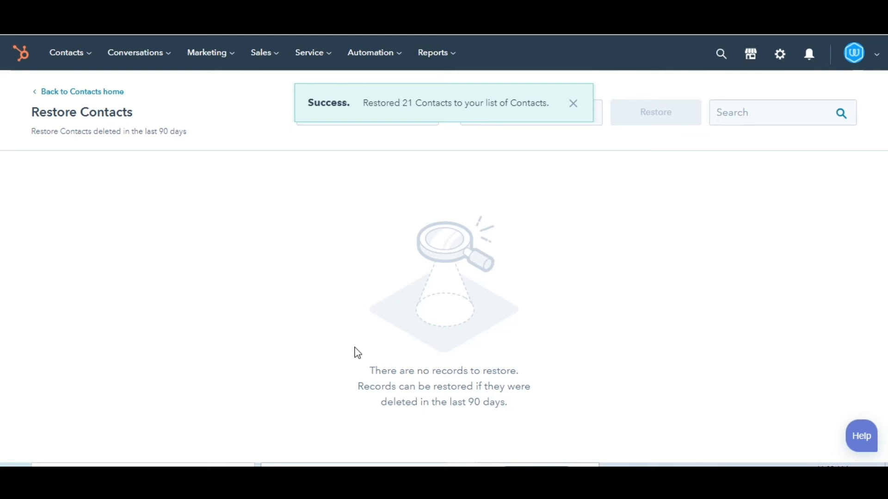
pyautogui.click(573, 103)
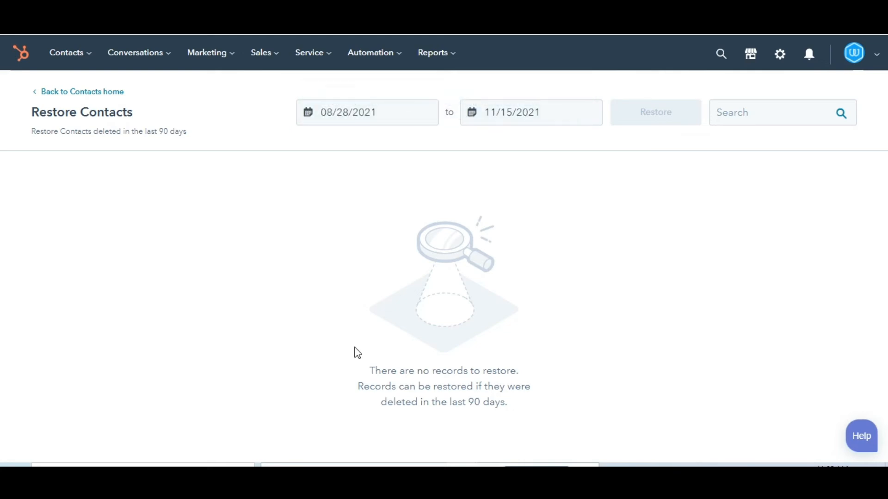
pyautogui.moveTo(741, 96)
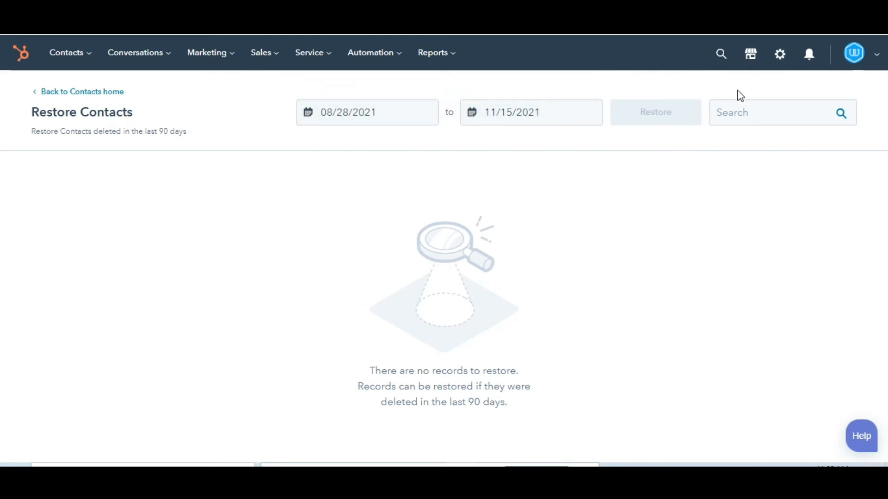